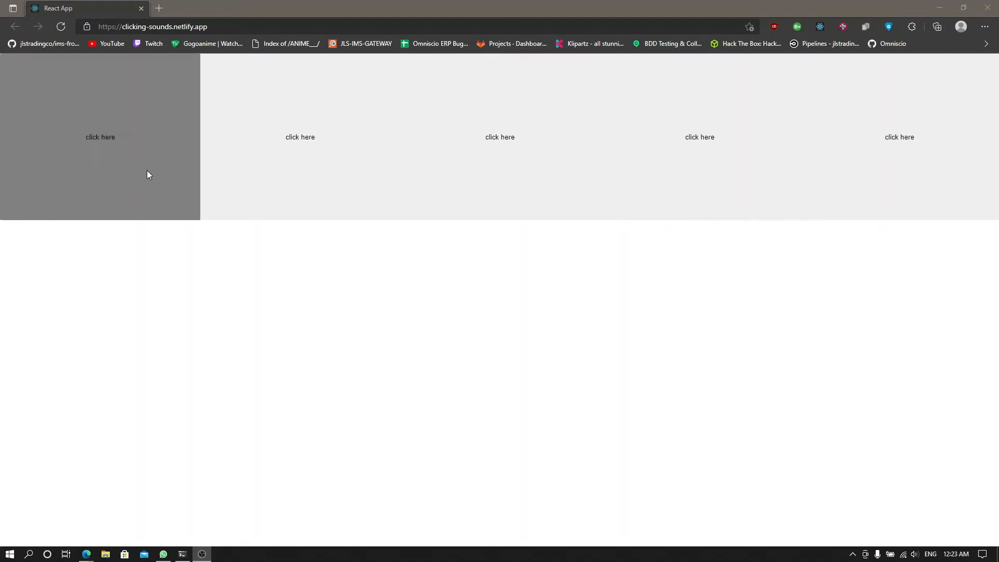
Click the first 'click here' box to play its sound.
click(100, 137)
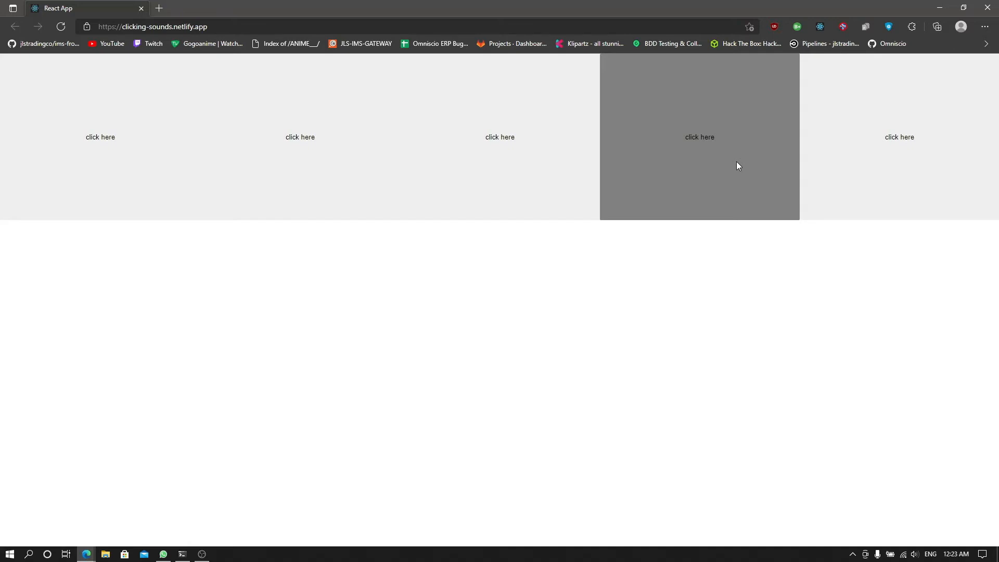
mouse_move(729, 174)
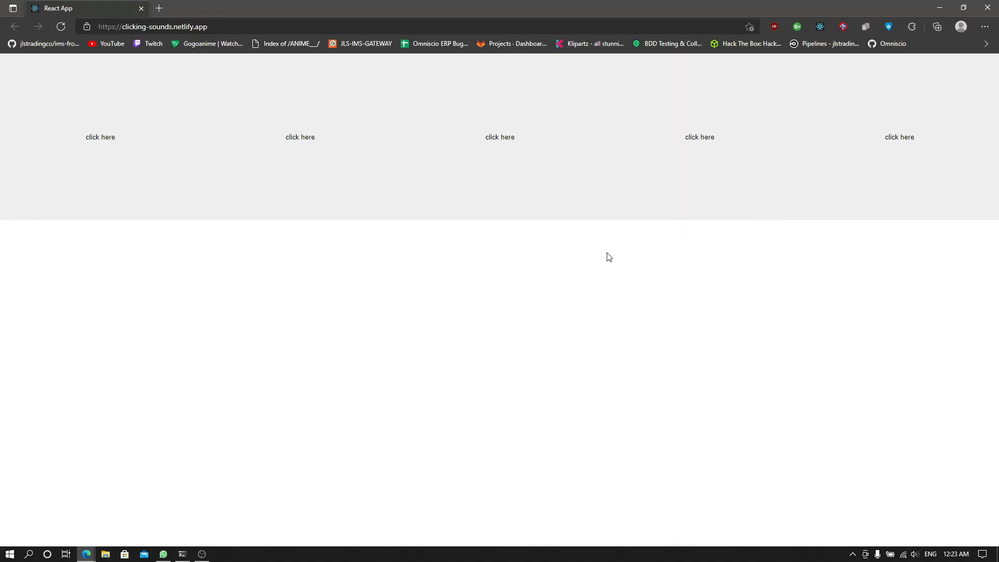
mouse_move(373, 355)
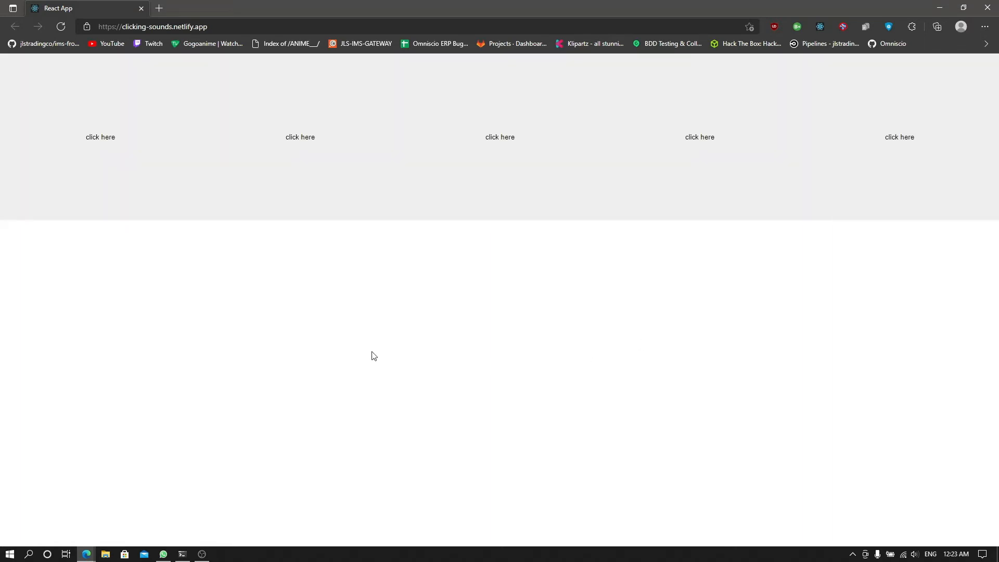